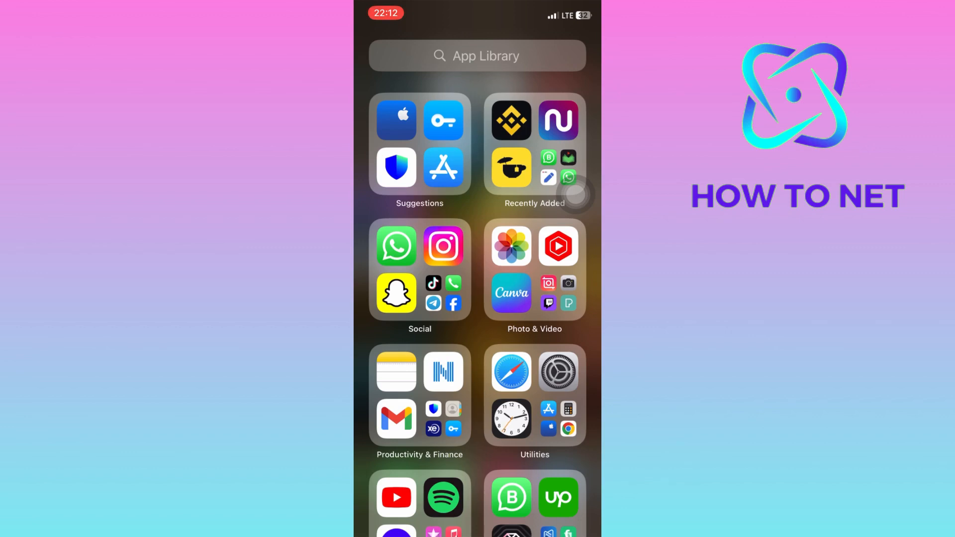
# Launch Instagram from the App Library's Social folder to reach the business profile
pyautogui.click(443, 246)
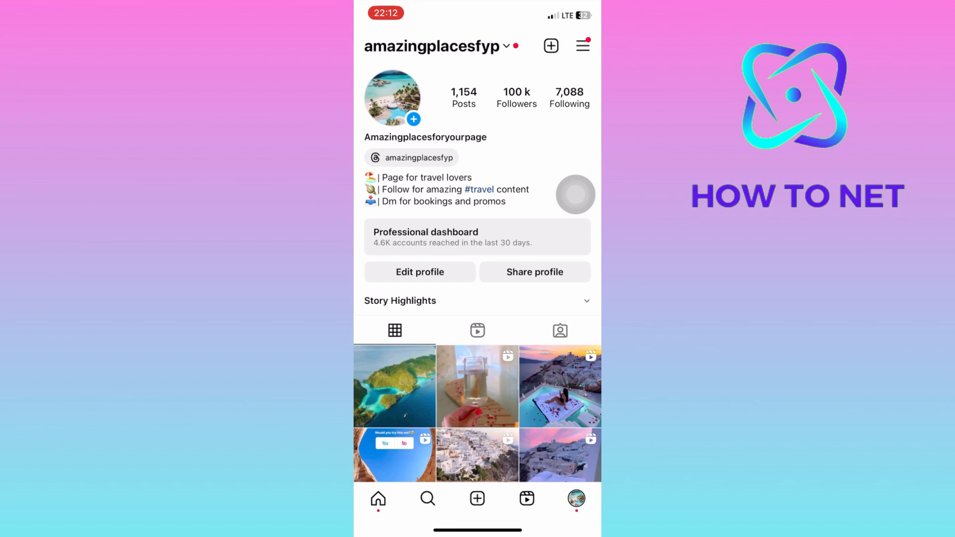
pyautogui.moveTo(580, 54)
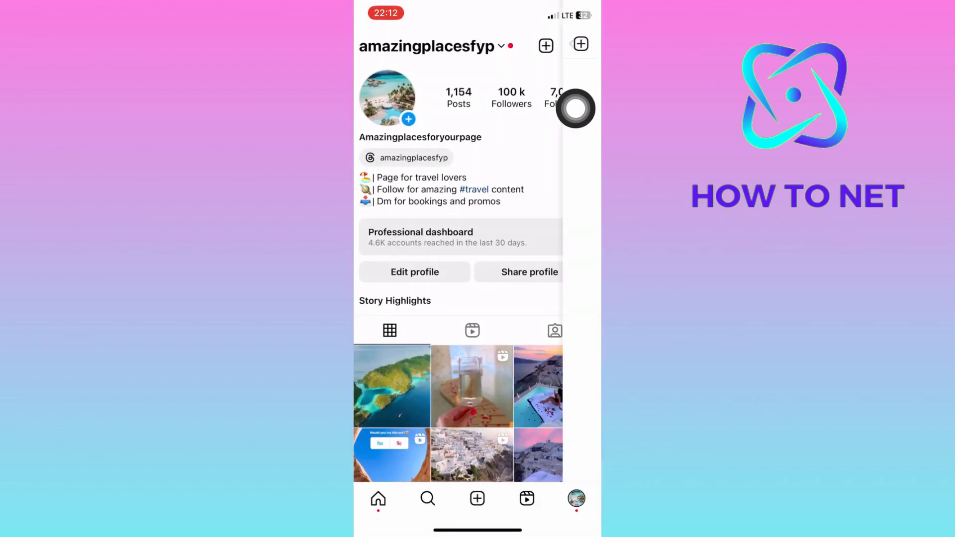
# Go to Settings and privacy, then Business tools and controls under For professionals
pyautogui.click(578, 43)
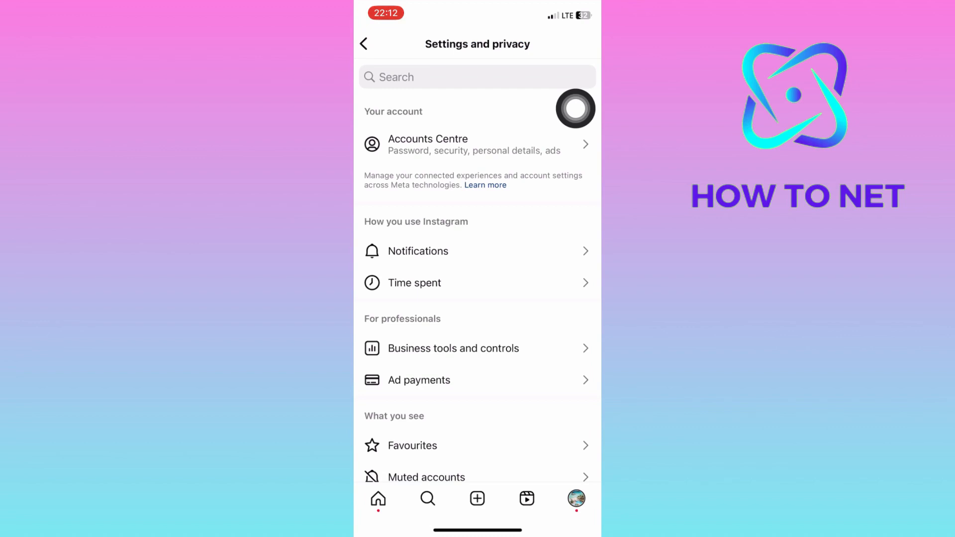
pyautogui.moveTo(466, 358)
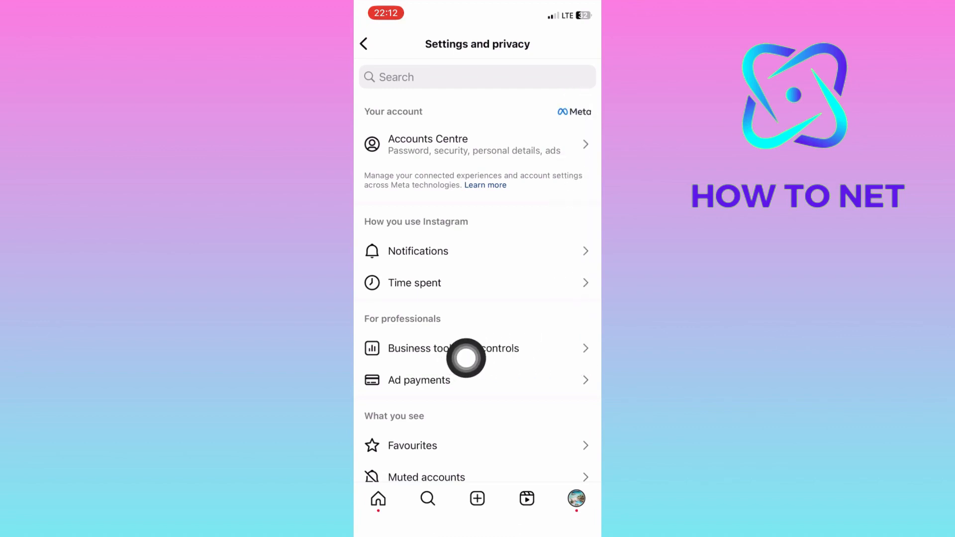
pyautogui.click(445, 348)
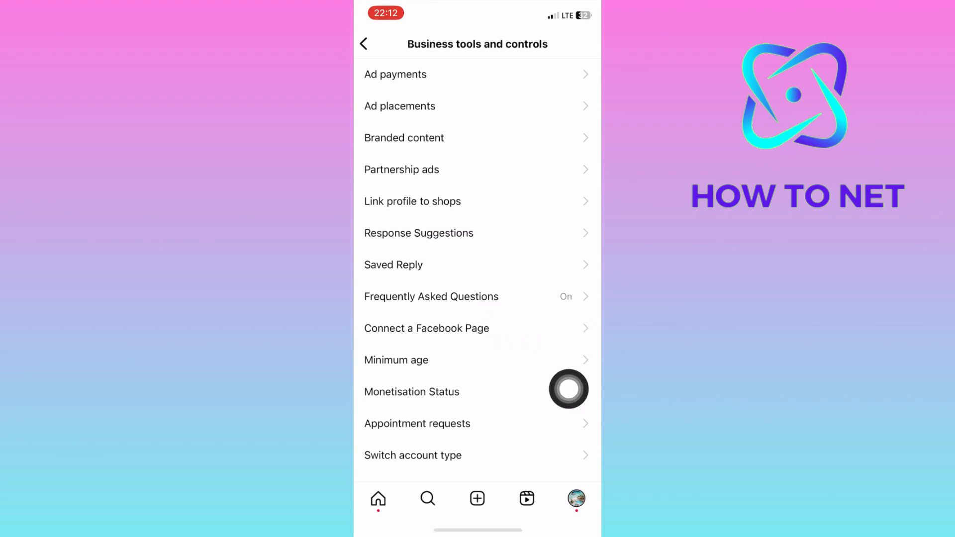
# Start Connect a Facebook Page and accept the Connect or create a Facebook Page prompt
pyautogui.click(427, 327)
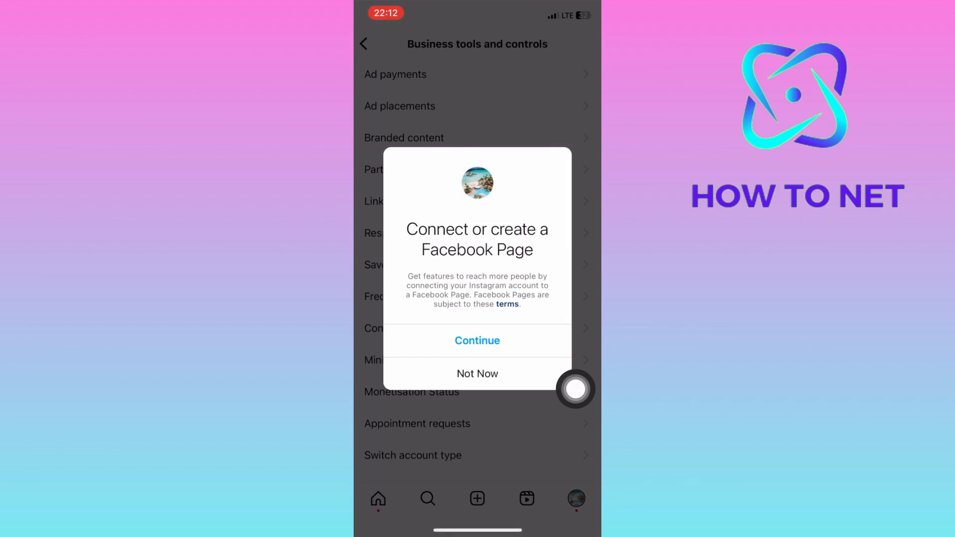
pyautogui.click(477, 340)
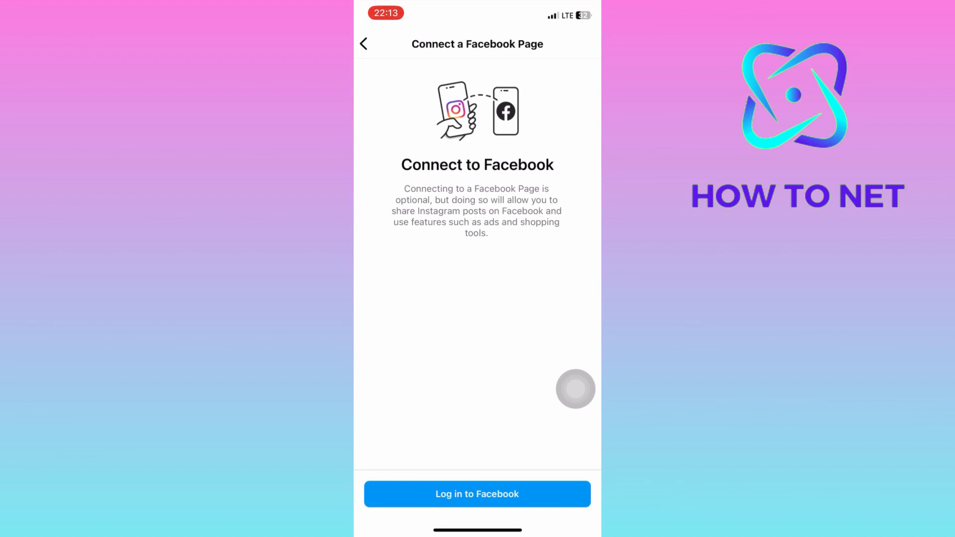
pyautogui.moveTo(577, 494)
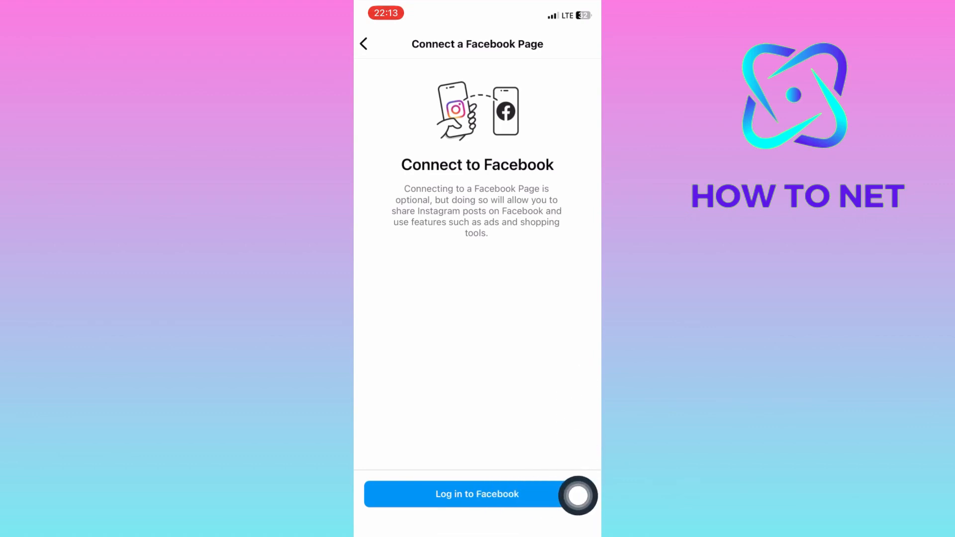